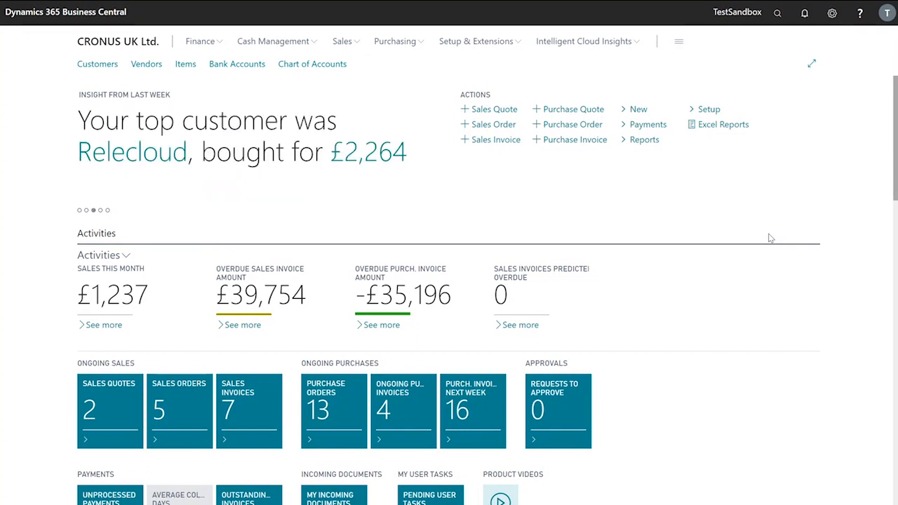
pyautogui.moveTo(757, 205)
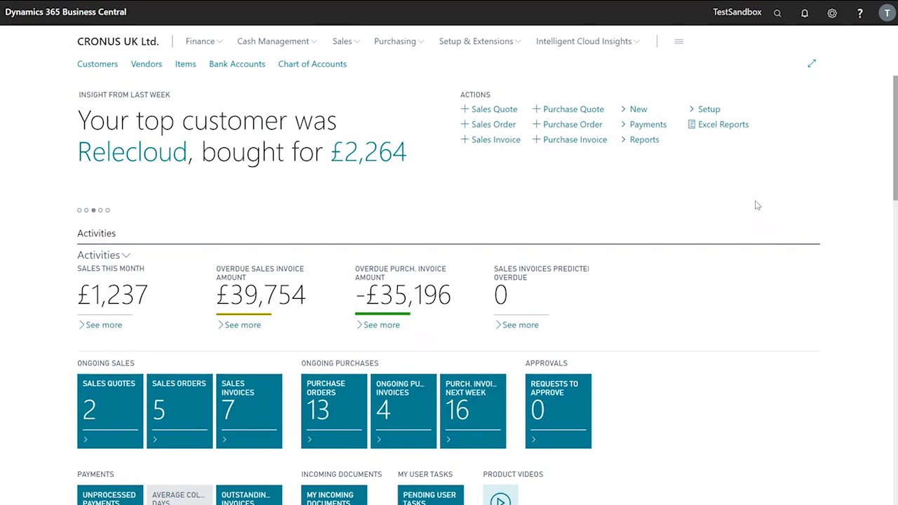
pyautogui.moveTo(768, 51)
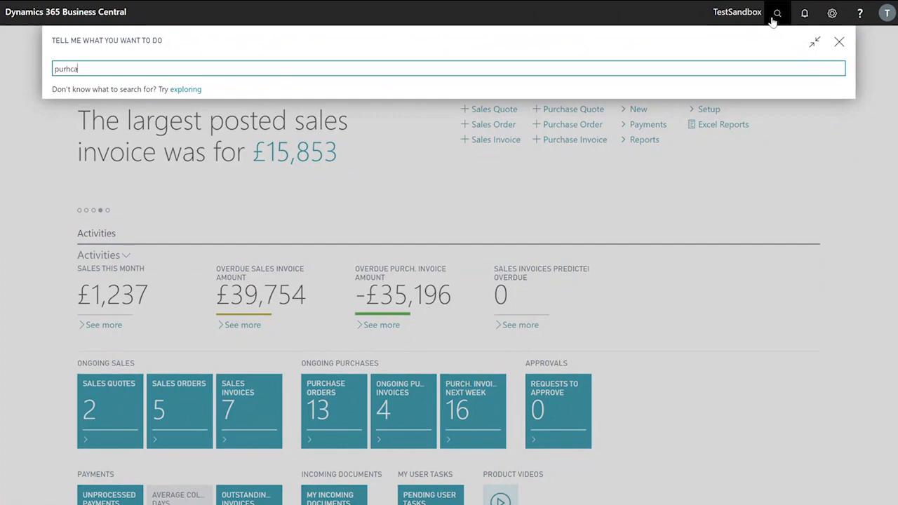
# Find Purchase Invoices via search and start a new purchase invoice
pyautogui.write('purhcase invoice')
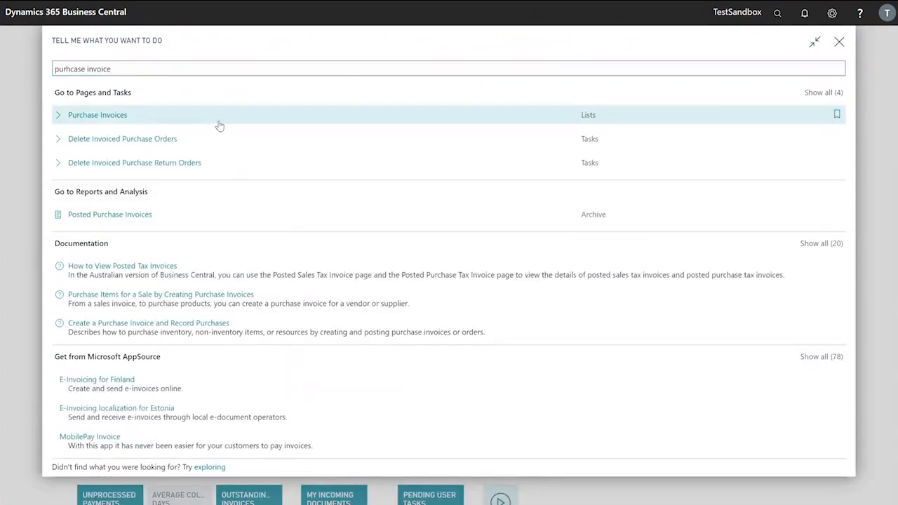
pyautogui.click(99, 115)
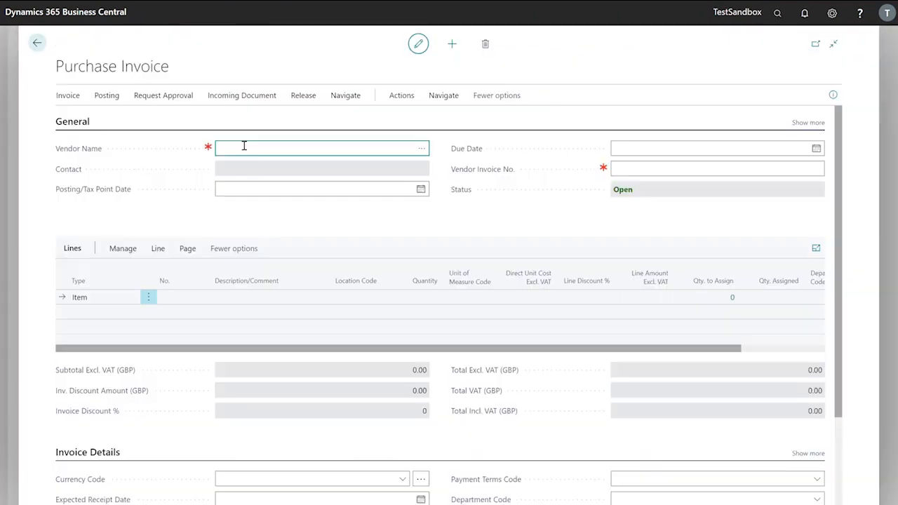
# Enter vendor Fabrikam and Vendor Invoice No. Fab0001 on the new invoice
pyautogui.write('fabrikam, Inc.')
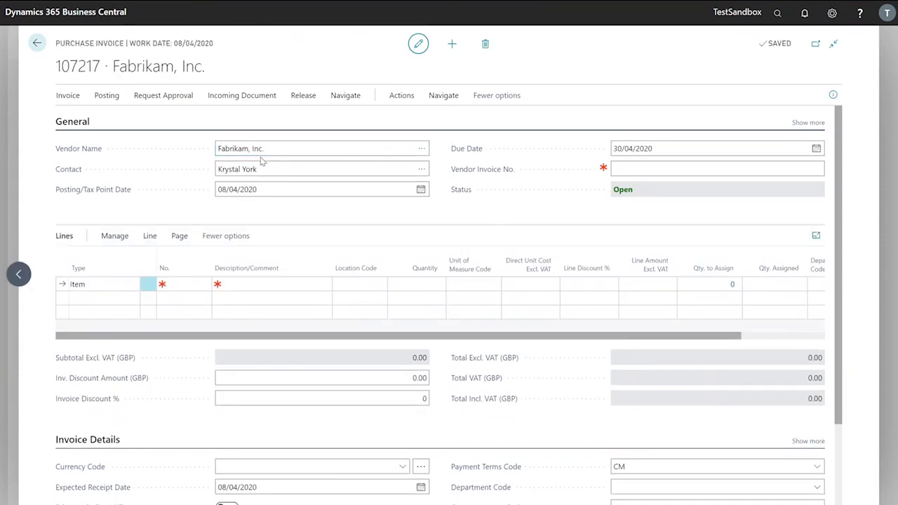
pyautogui.click(717, 168)
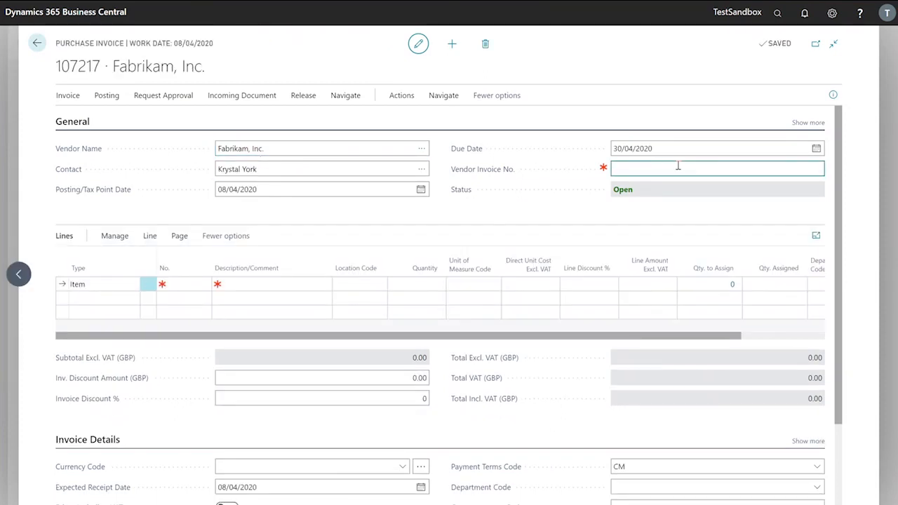
pyautogui.write('Fab0001')
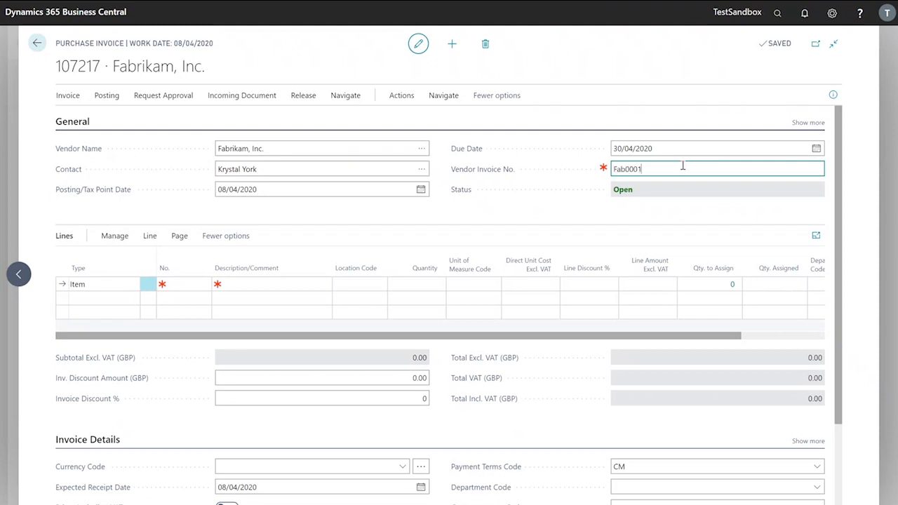
pyautogui.moveTo(696, 173)
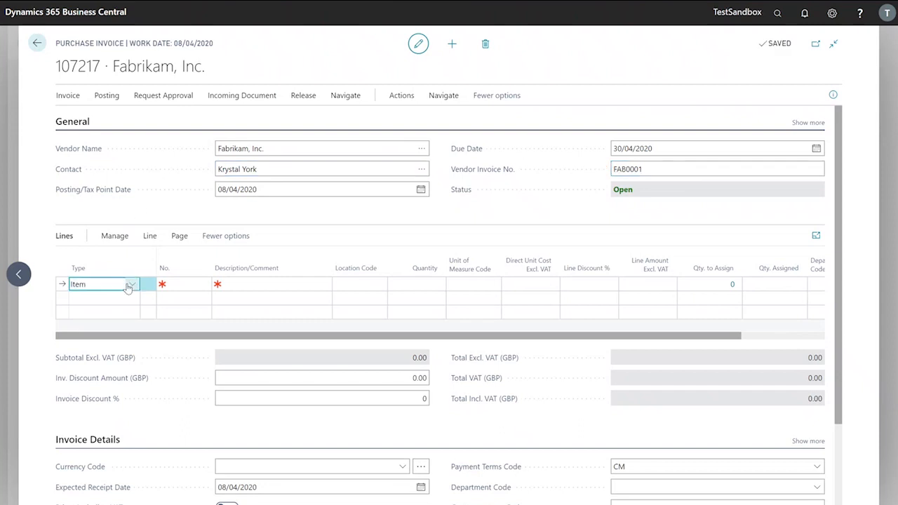
# Make the first line a Charge (Item) line for JB-FREIGHT
pyautogui.click(129, 284)
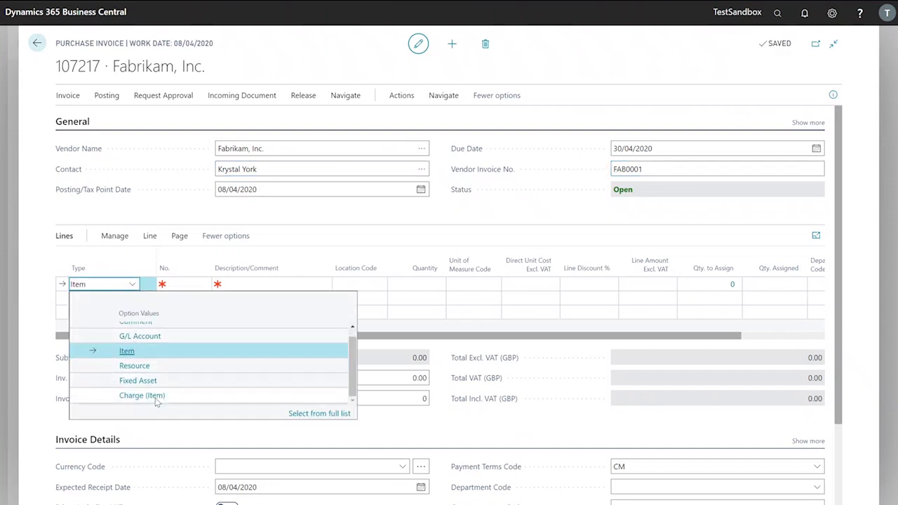
pyautogui.click(142, 396)
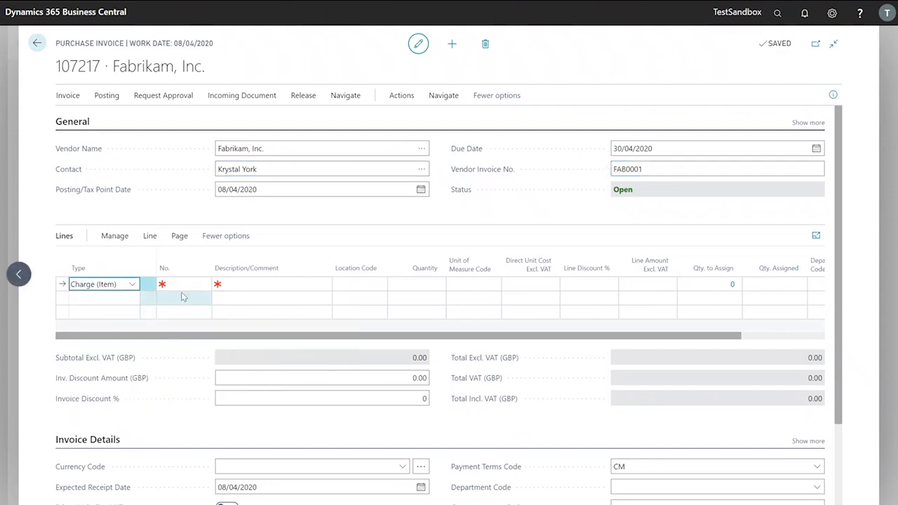
pyautogui.click(205, 284)
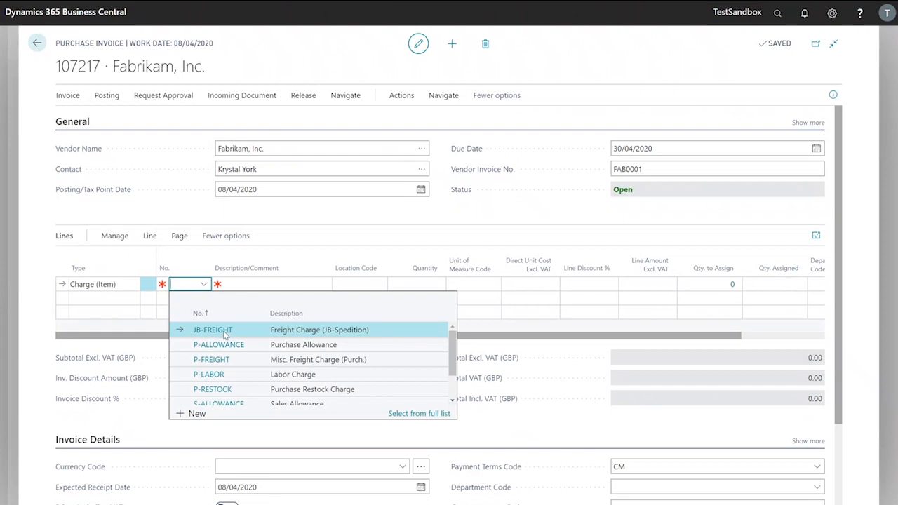
pyautogui.click(212, 330)
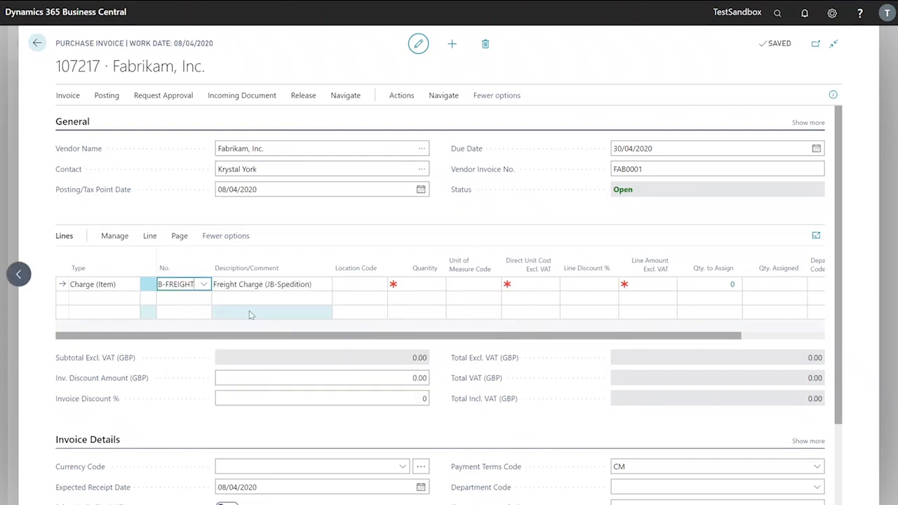
# Give the JB-FREIGHT line quantity 1 and direct unit cost 1000
pyautogui.click(424, 283)
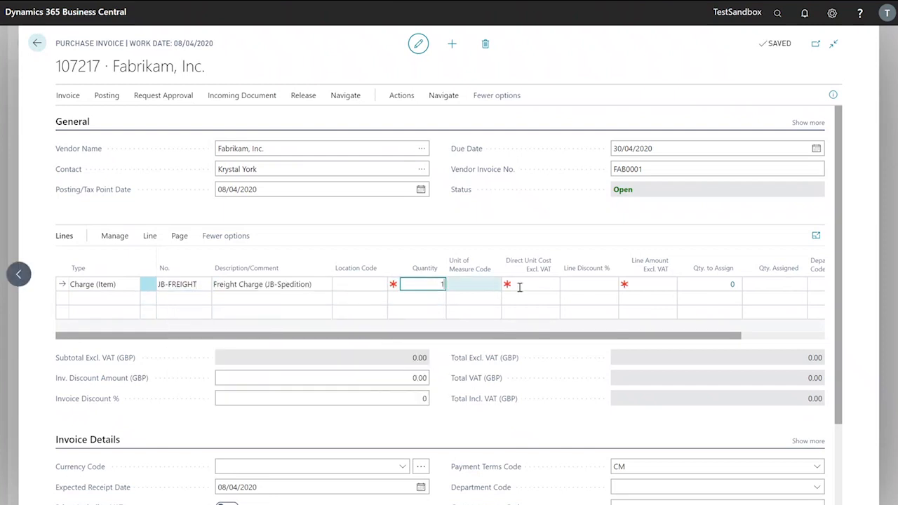
pyautogui.click(536, 284)
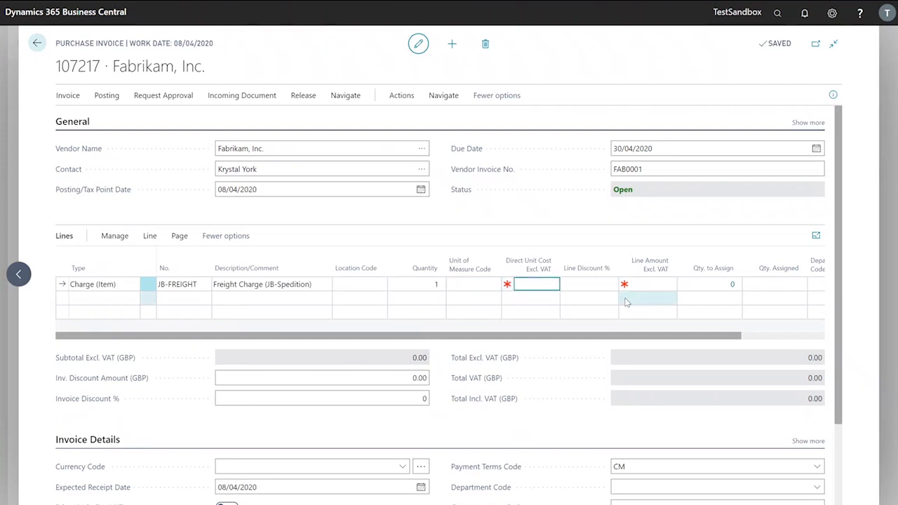
pyautogui.write('1000')
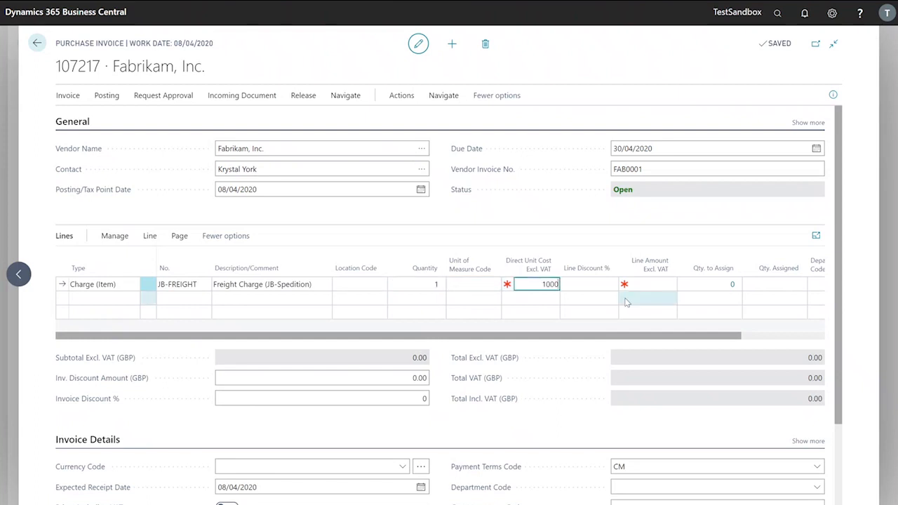
pyautogui.press('Tab')
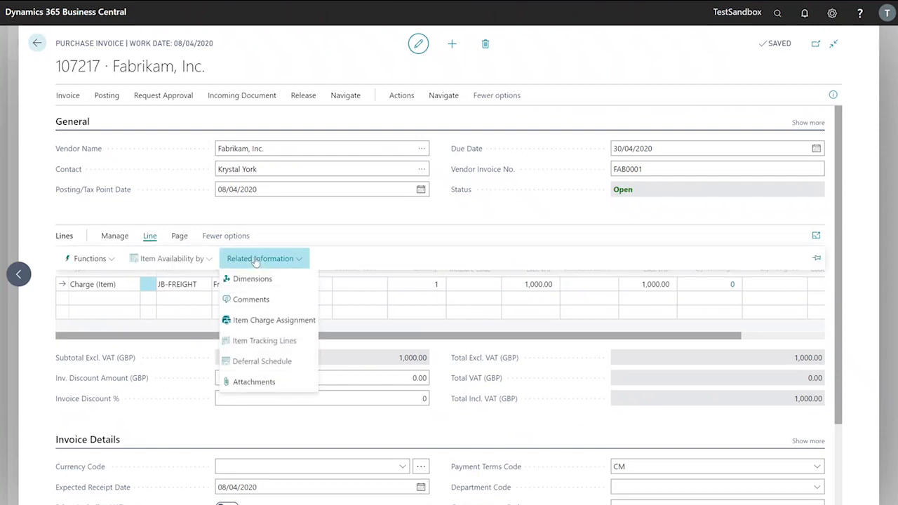
pyautogui.moveTo(253, 278)
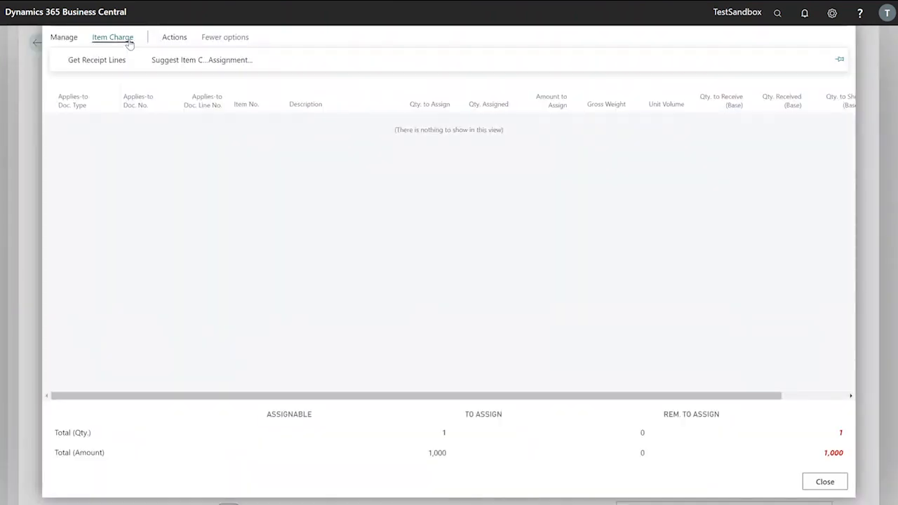
pyautogui.moveTo(95, 59)
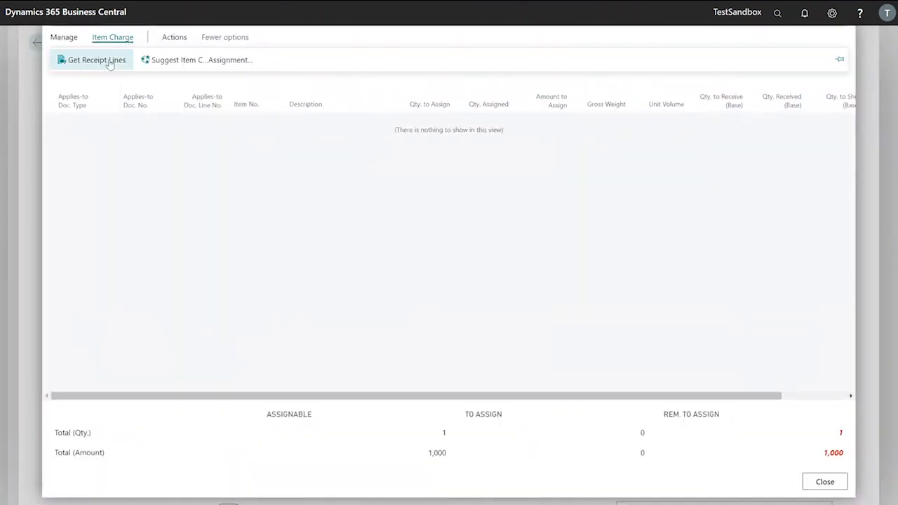
# Pull posted receipts 107001, 107002, 107008, 107015 and 107017 into the charge assignment via Get Receipt Lines
pyautogui.click(95, 59)
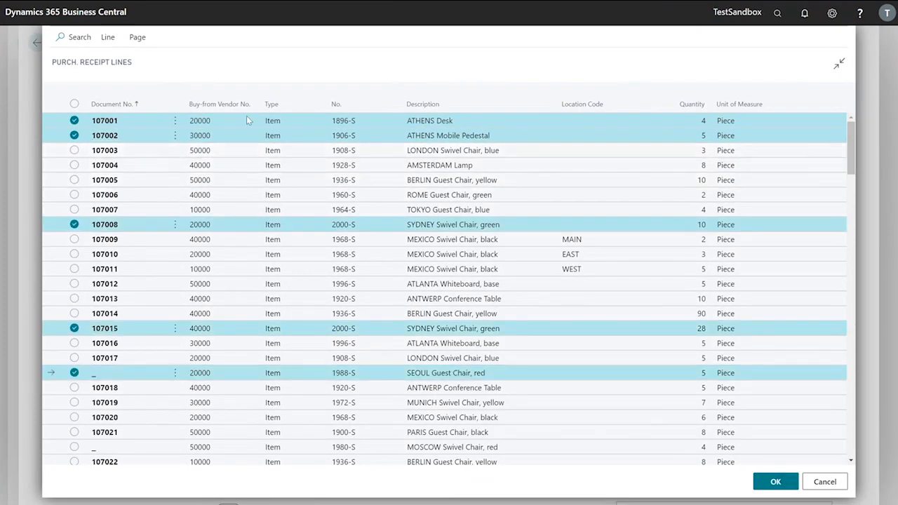
pyautogui.click(775, 481)
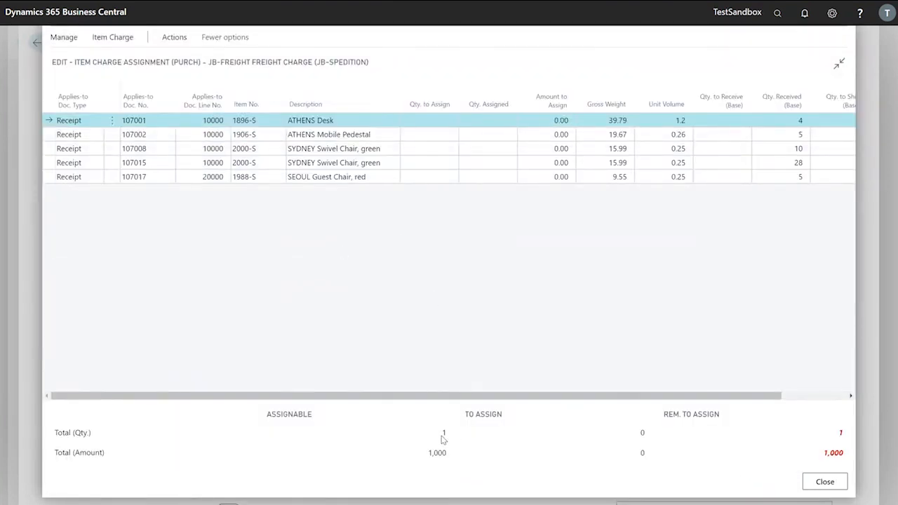
pyautogui.moveTo(379, 461)
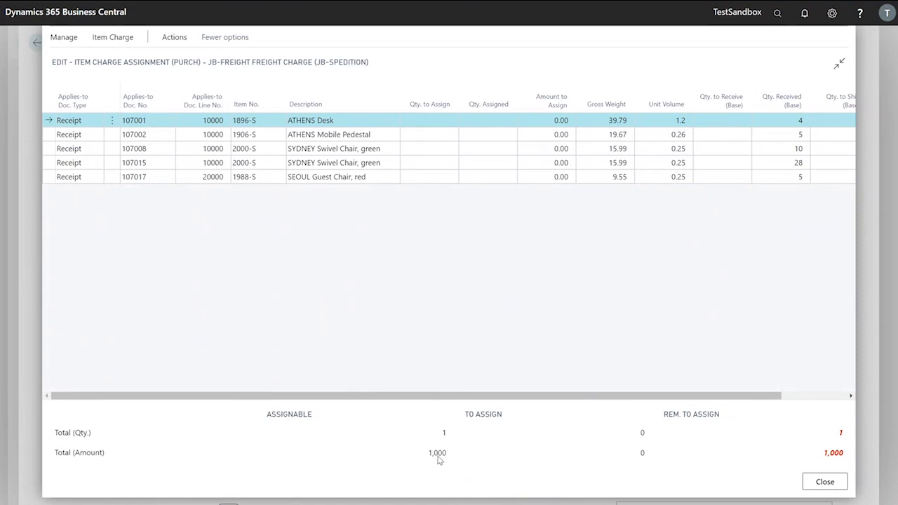
pyautogui.click(430, 135)
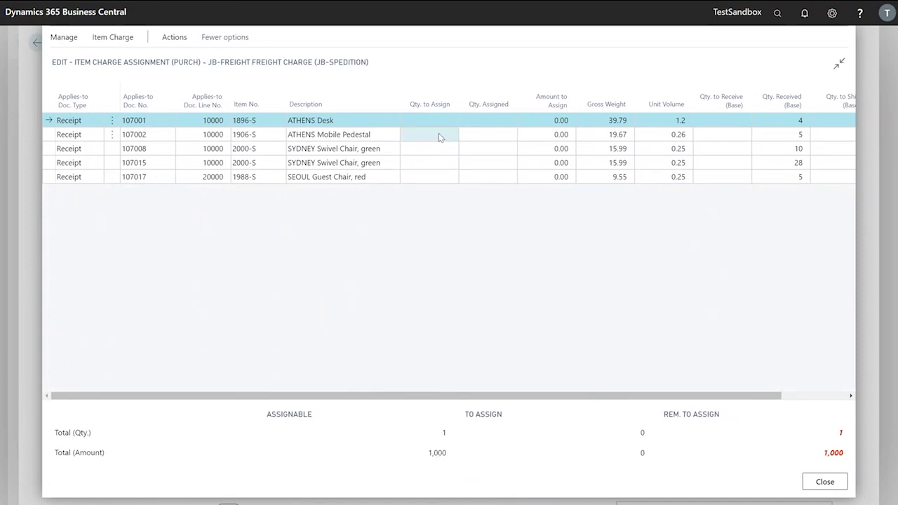
pyautogui.click(429, 121)
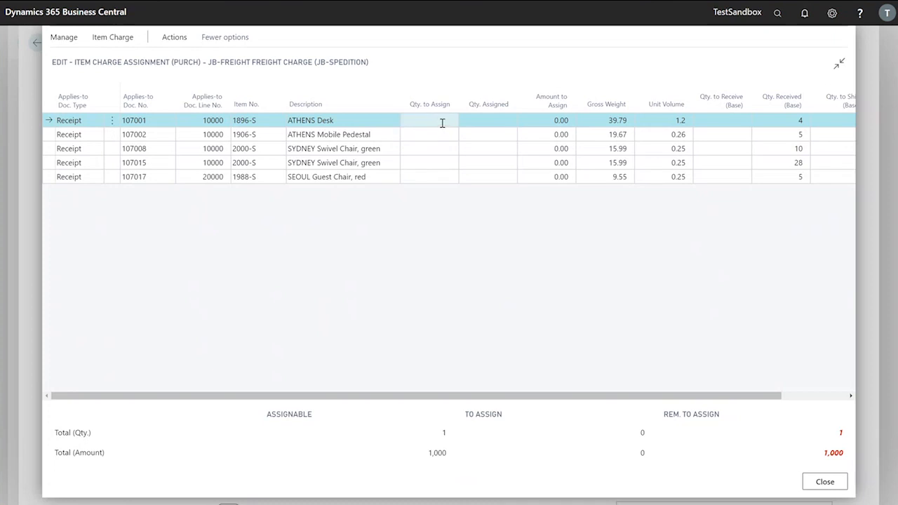
pyautogui.click(430, 121)
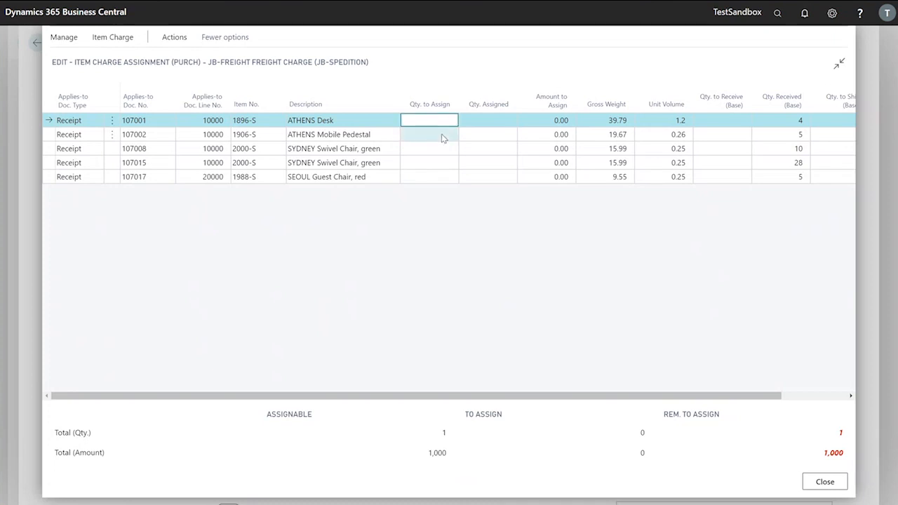
pyautogui.click(112, 37)
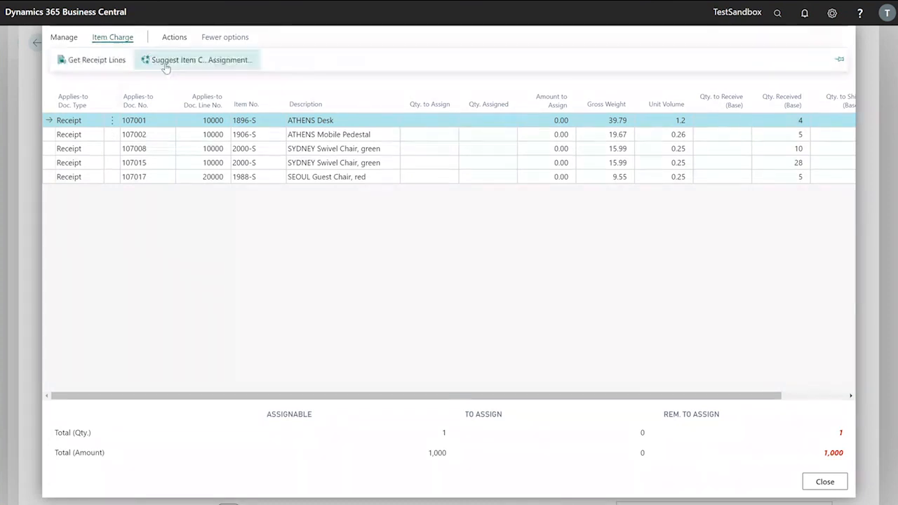
pyautogui.click(200, 59)
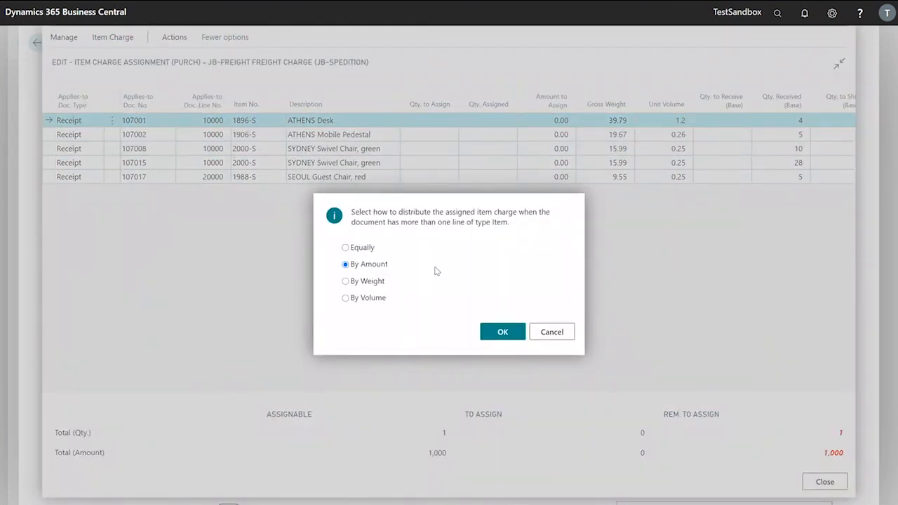
# Compare Equally, By Amount and By Volume suggestions, then apply Equally for 0.2 / 200.00 per line
pyautogui.click(345, 247)
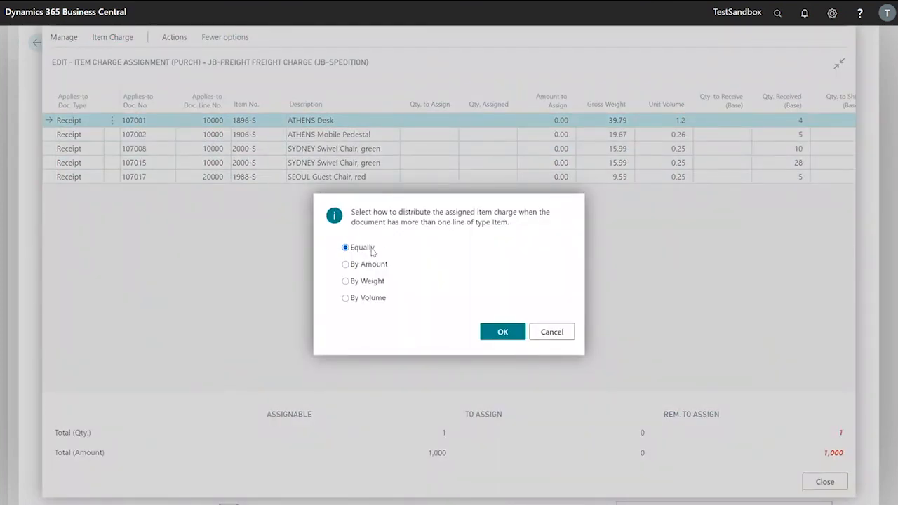
pyautogui.click(345, 264)
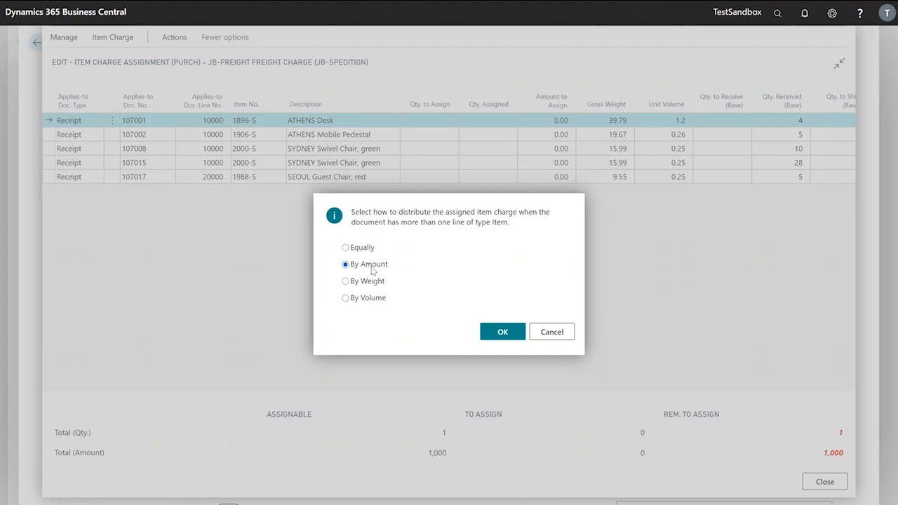
pyautogui.click(345, 297)
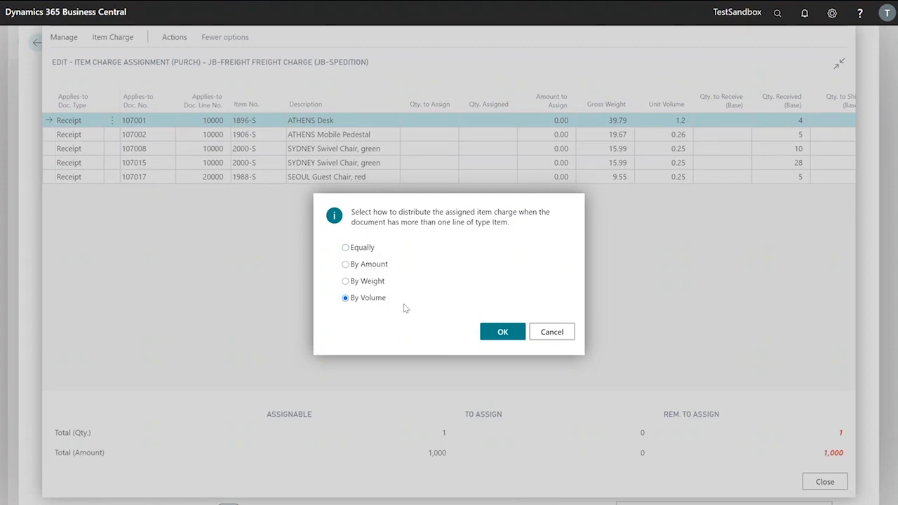
pyautogui.click(345, 247)
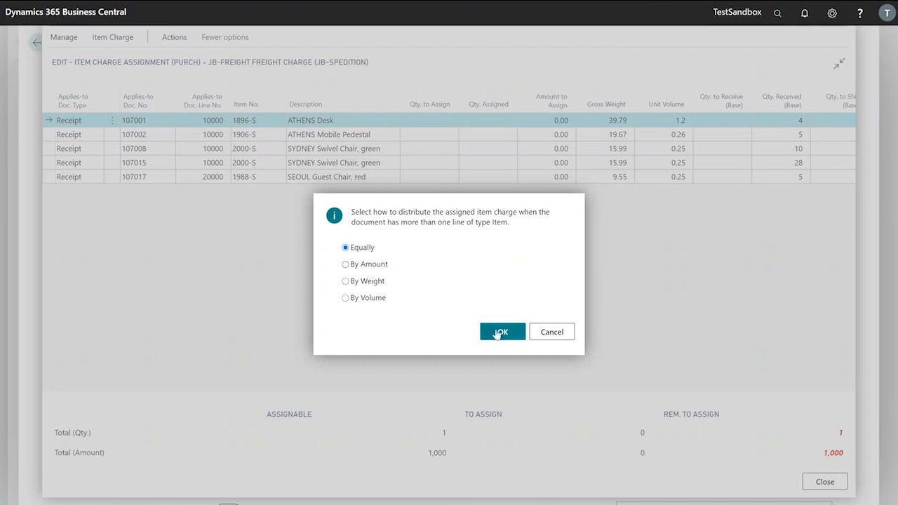
pyautogui.click(502, 331)
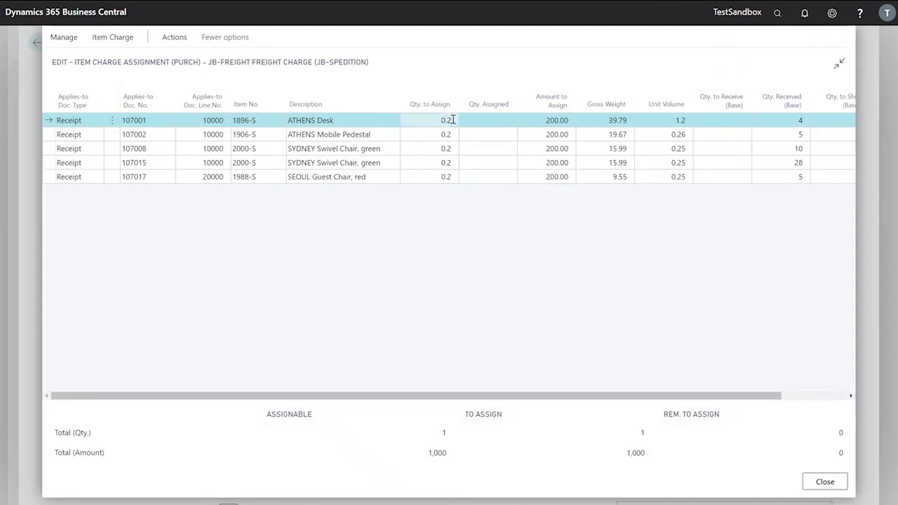
pyautogui.click(554, 120)
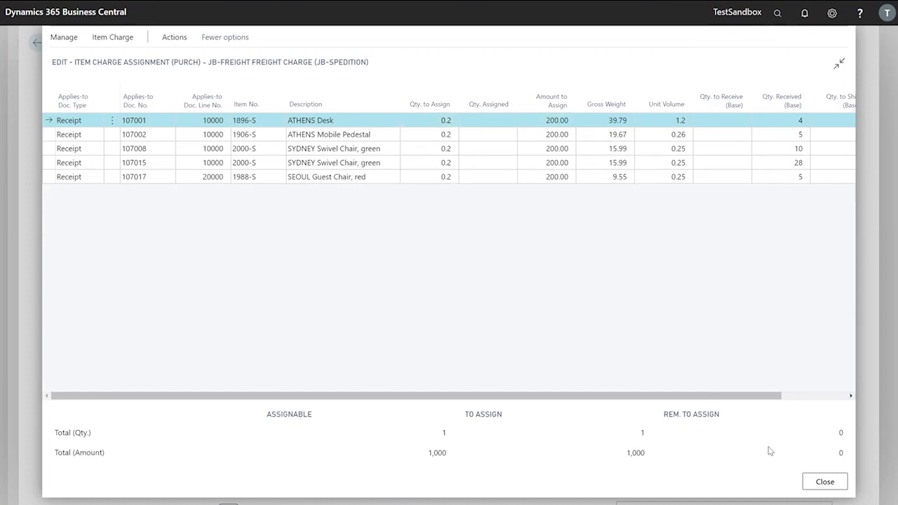
pyautogui.moveTo(654, 435)
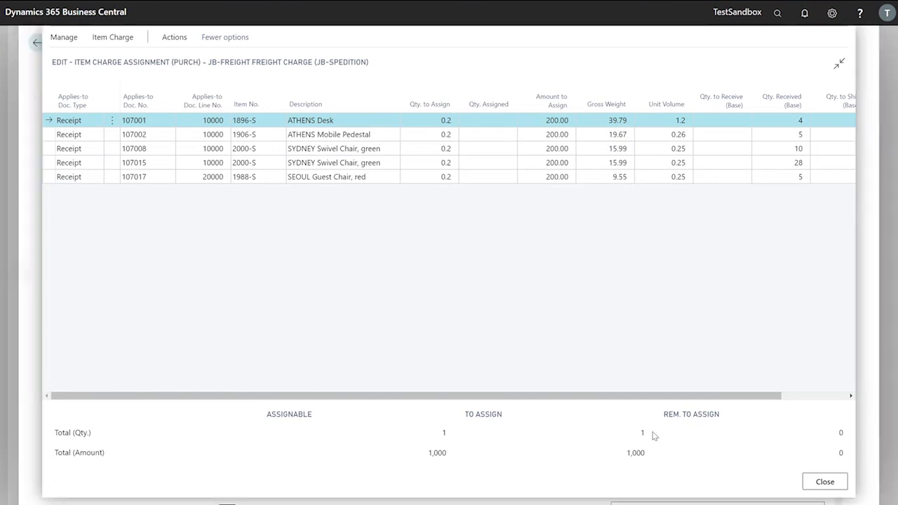